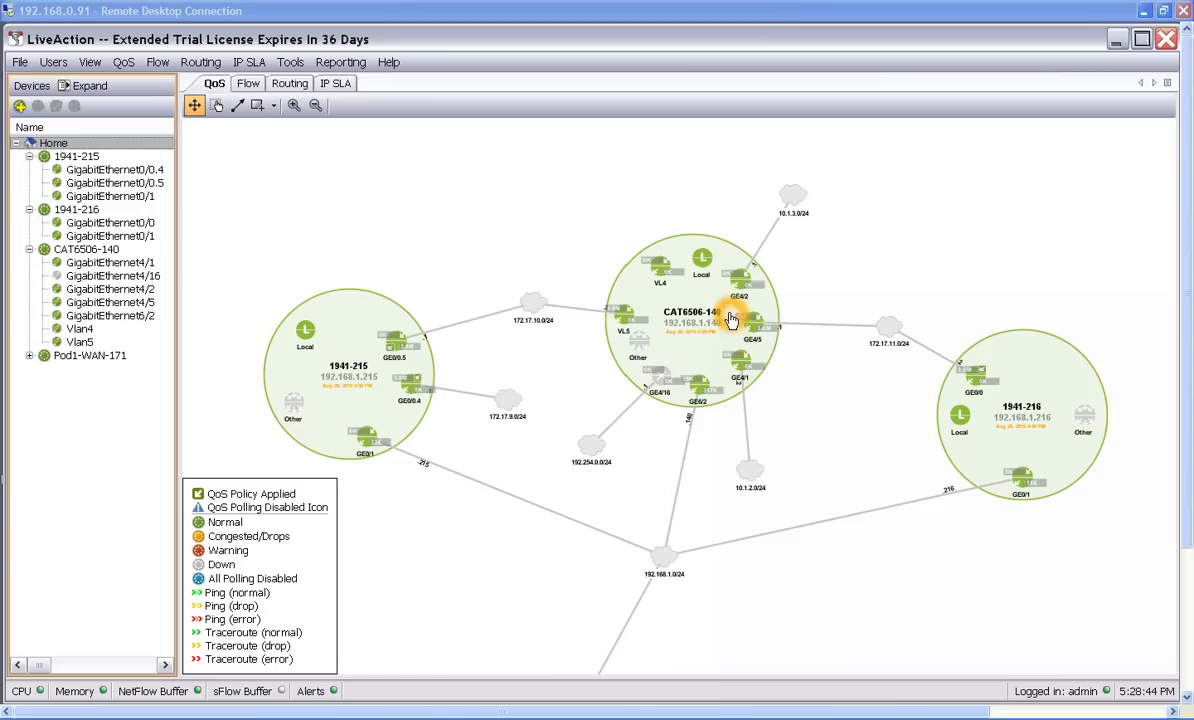
mouse_move(1048, 420)
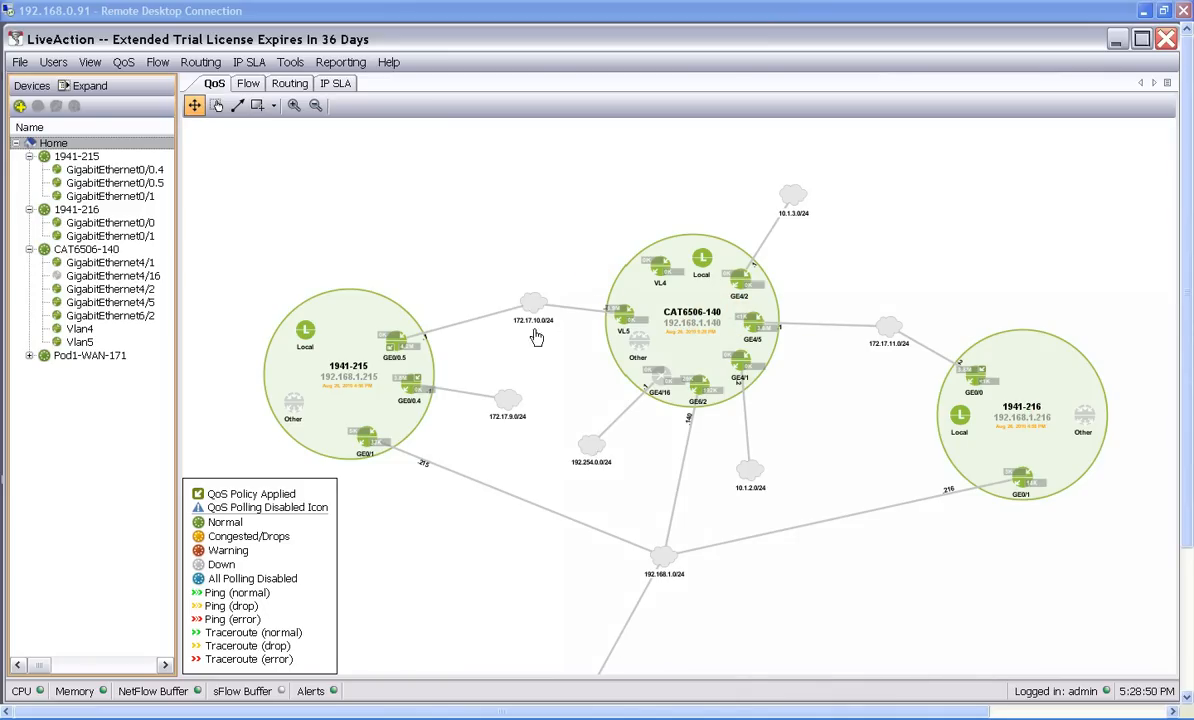
mouse_move(388, 384)
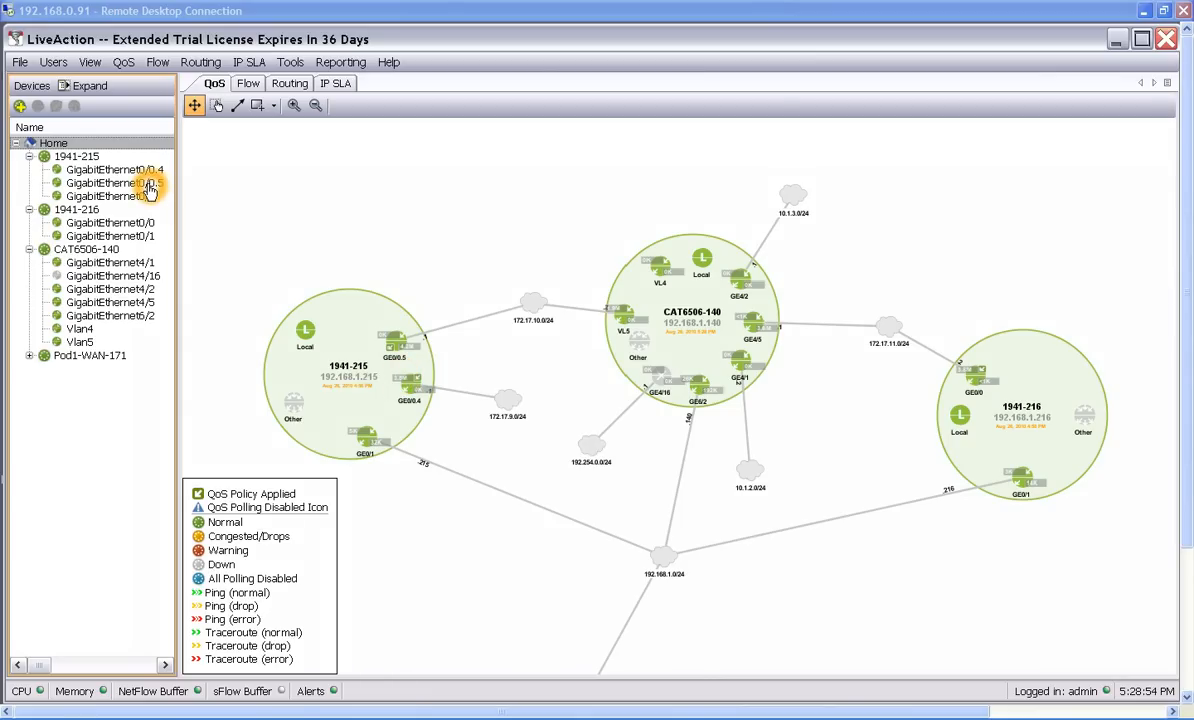
Show the before- and after-QoS output charts for GigabitEthernet0/0.5 on router 1941-215.
click(110, 184)
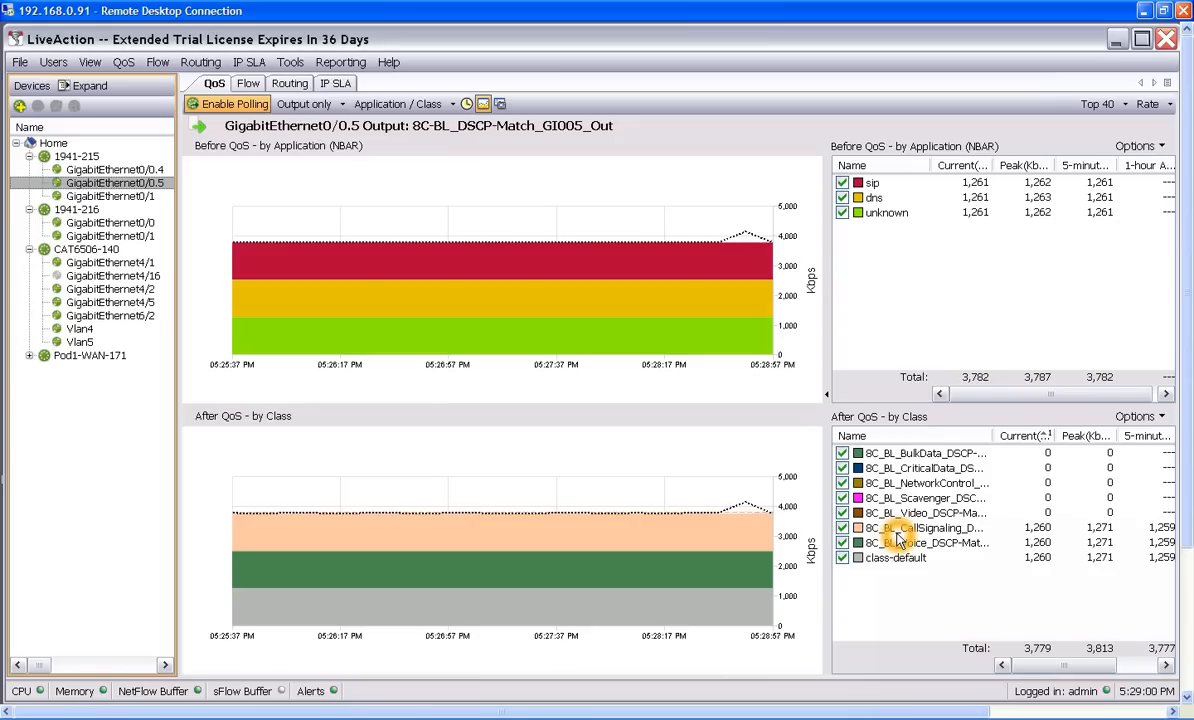
mouse_move(976, 534)
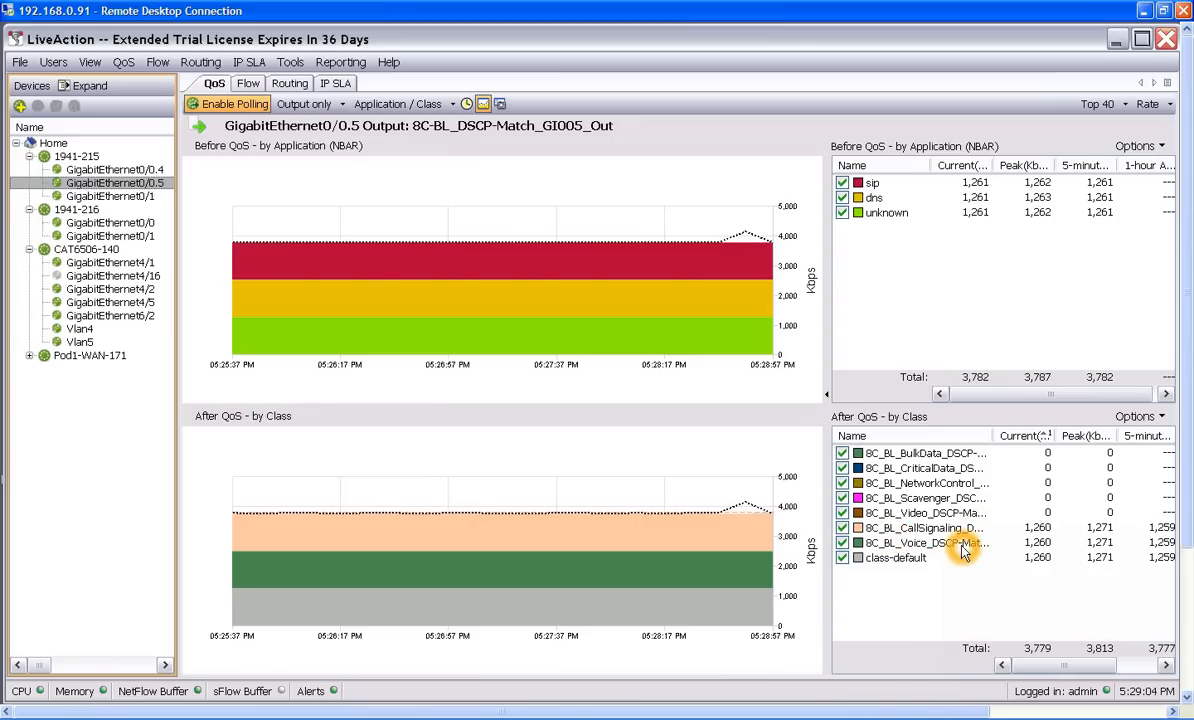
mouse_move(930, 570)
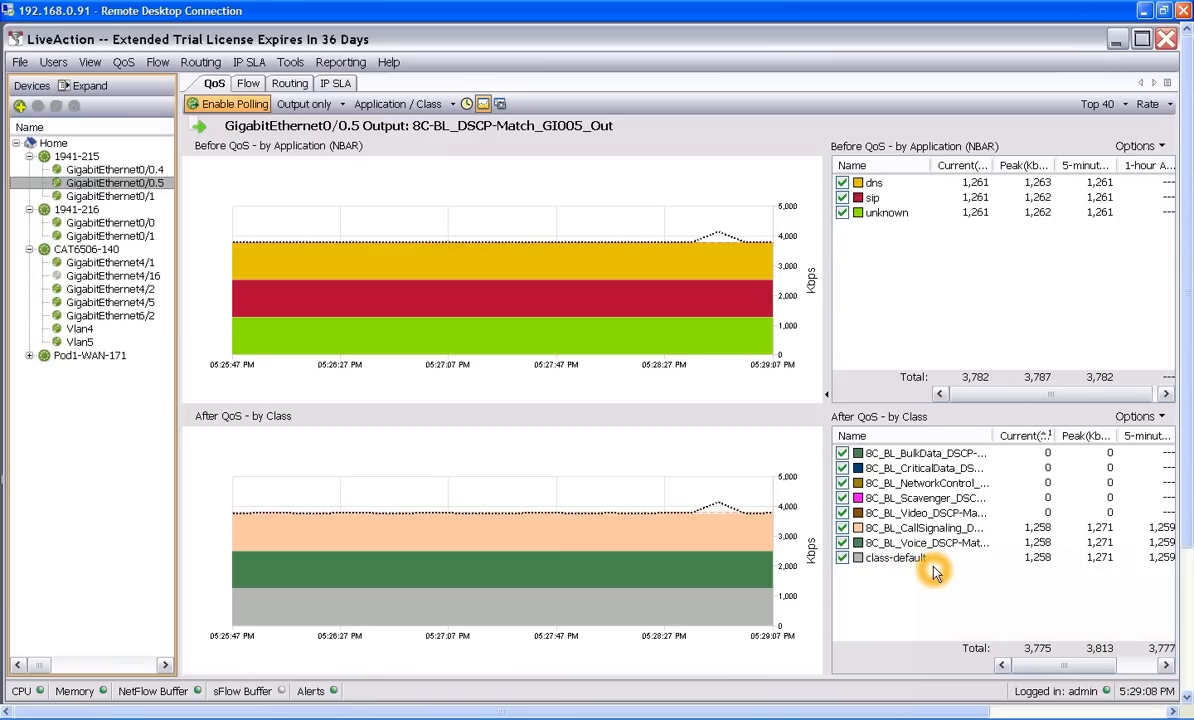
mouse_move(964, 570)
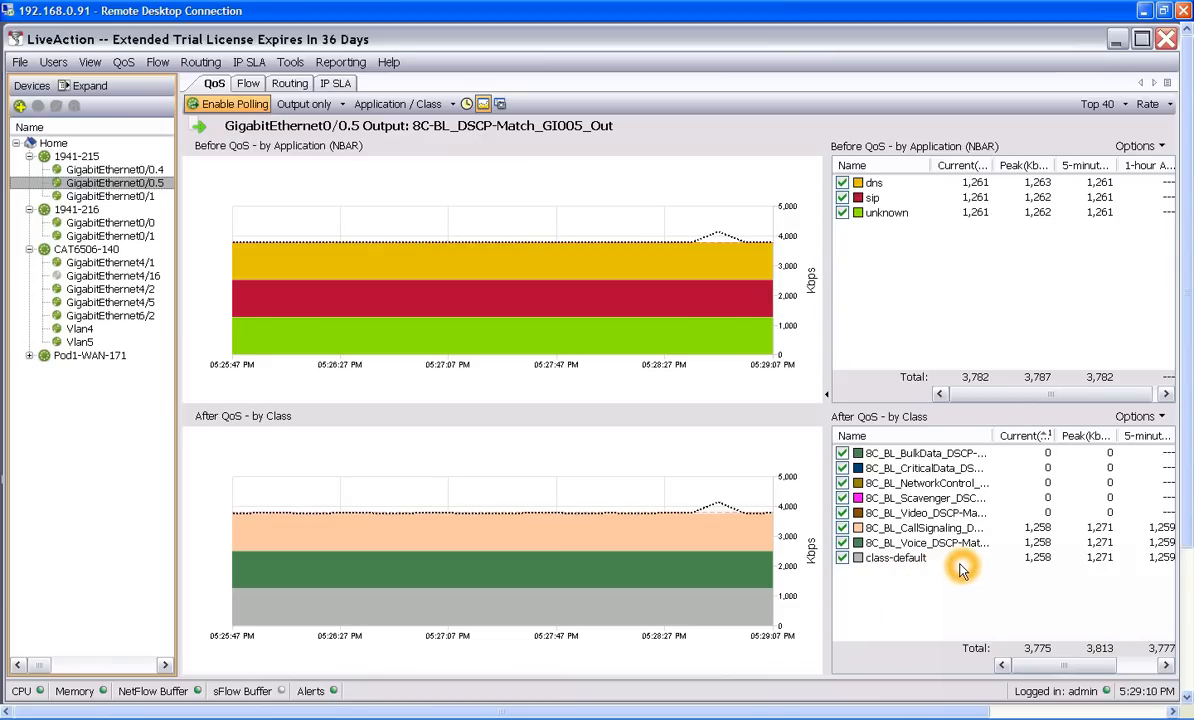
mouse_move(936, 530)
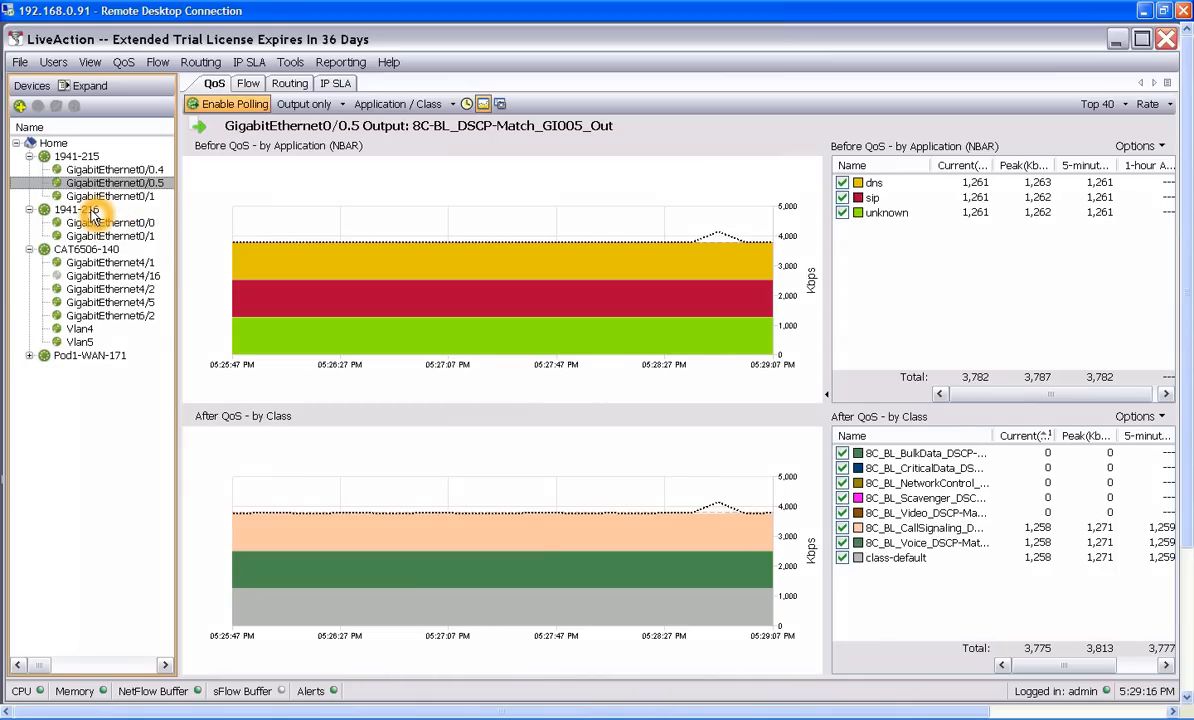
Show the QoS input charts for GigabitEthernet0/0 on router 1941-216.
click(112, 222)
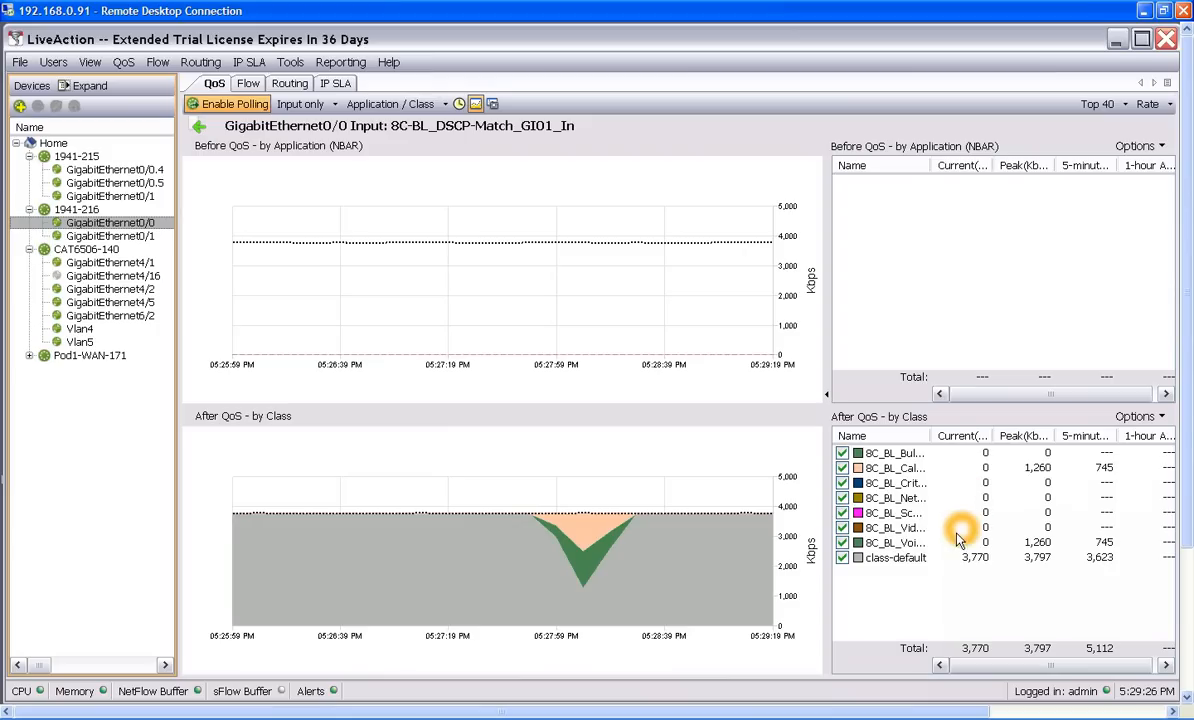
mouse_move(952, 544)
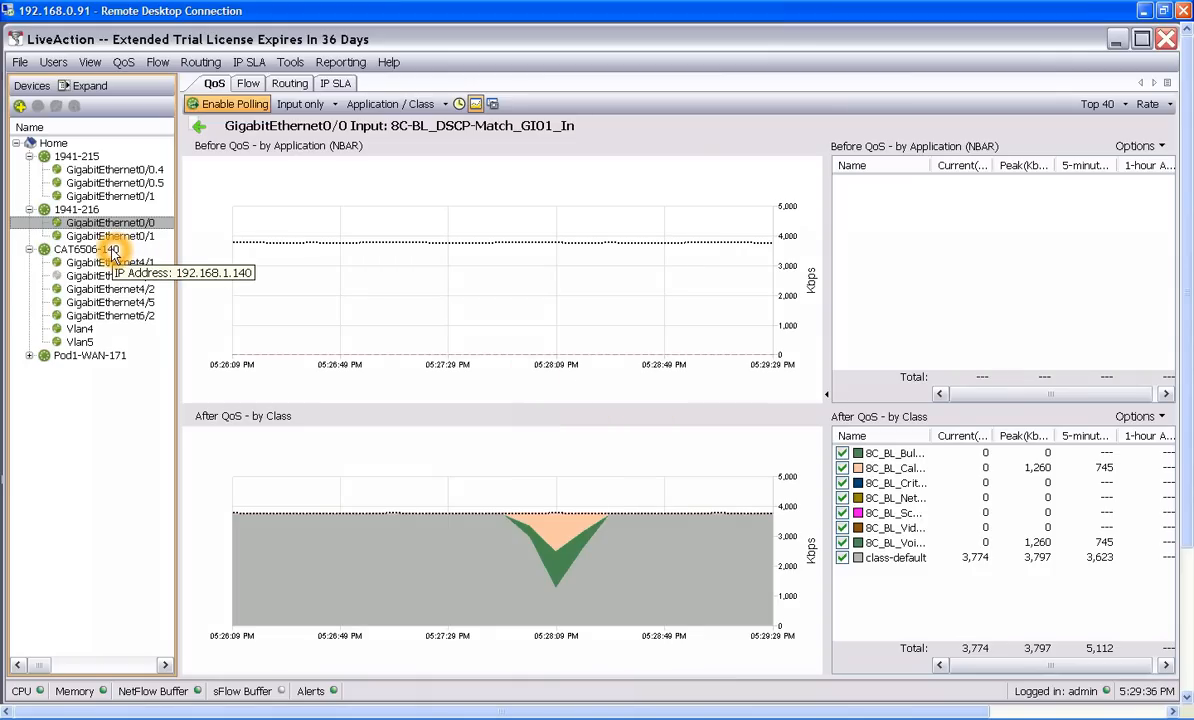
Select switch CAT6506-140 and start a terminal session to it.
click(88, 248)
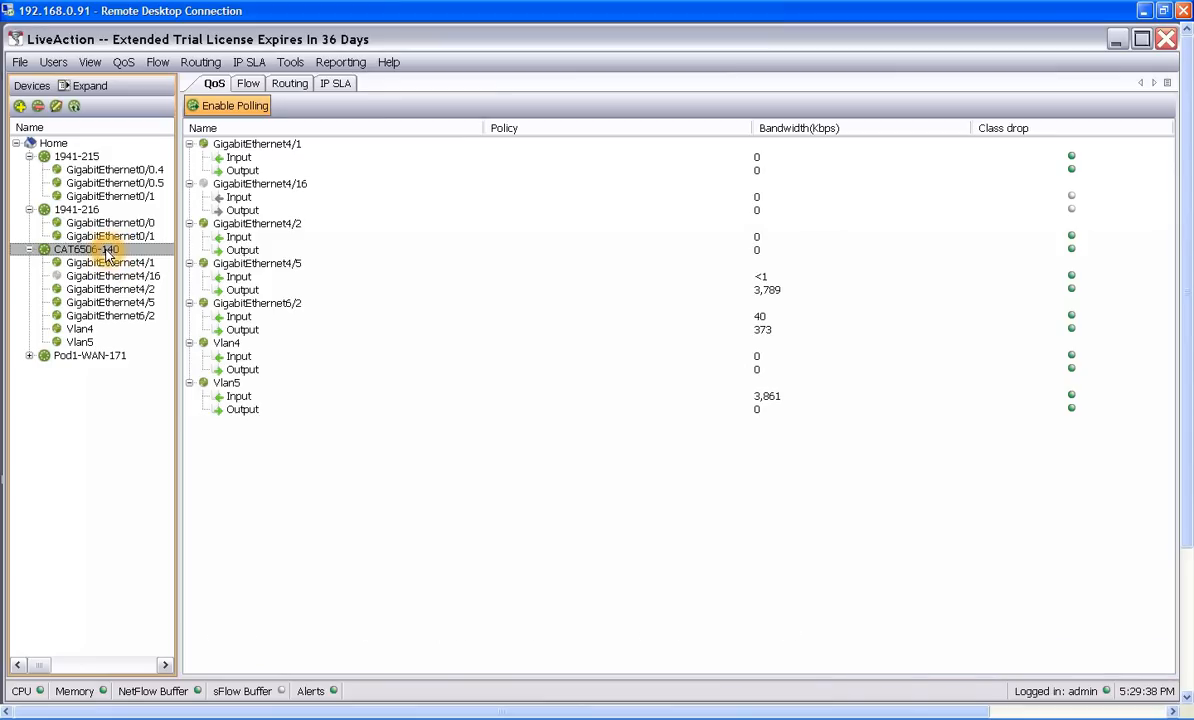
right_click(84, 248)
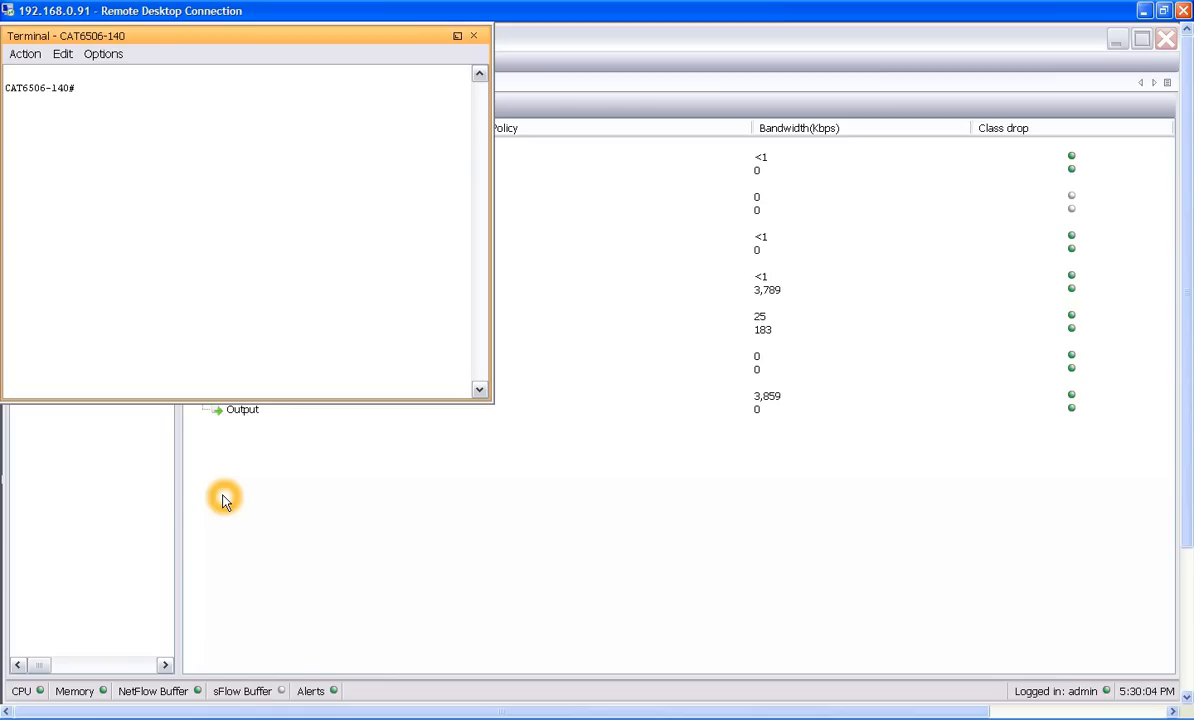
Display GigabitEthernet4/6's running trunk configuration with 'show run int gig4/6'.
text(sh run i)
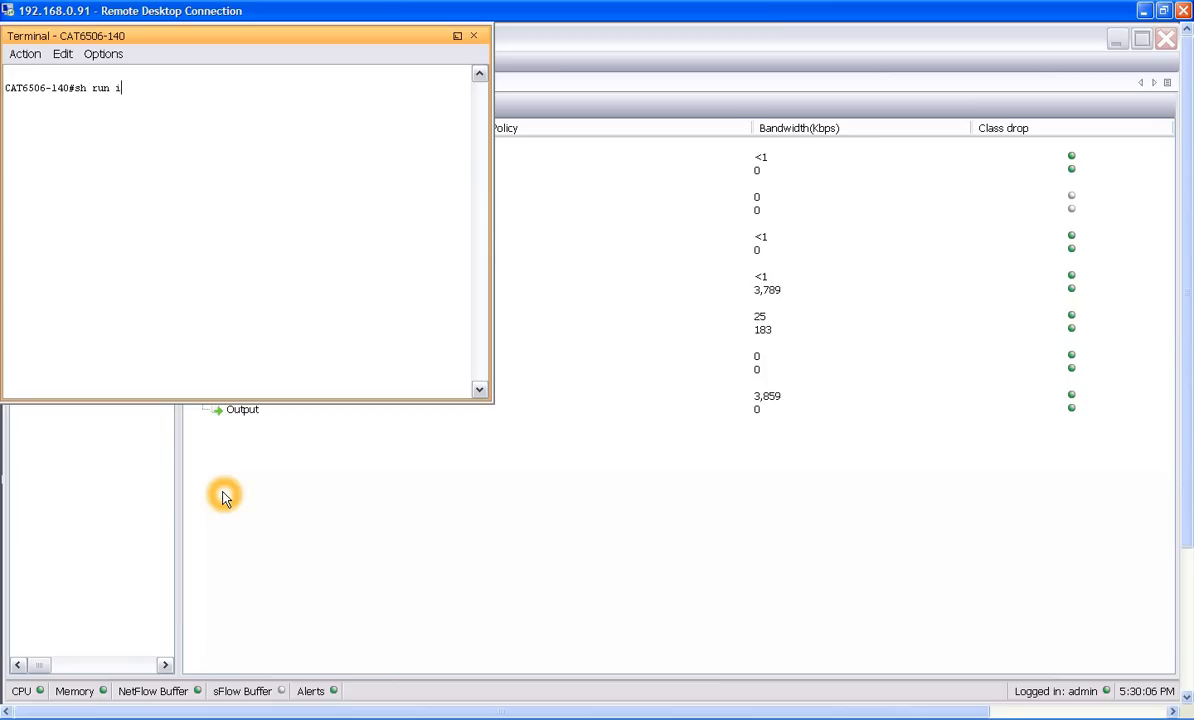
text(nt gig4/6)
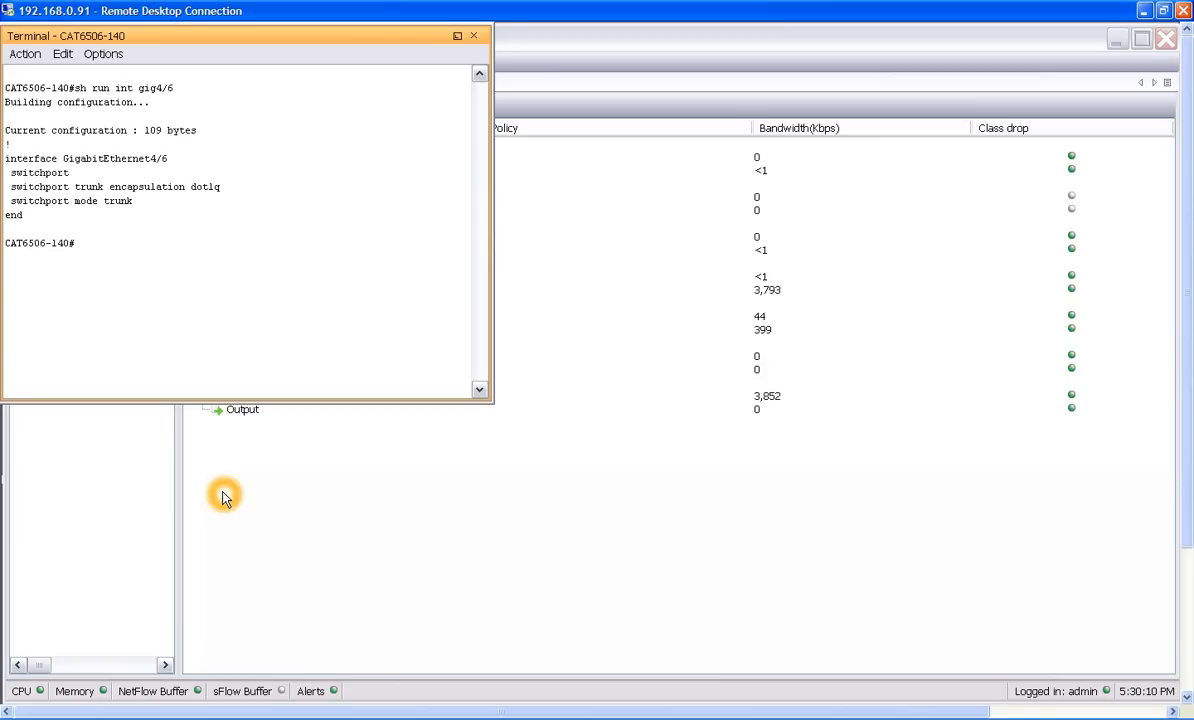
text(c)
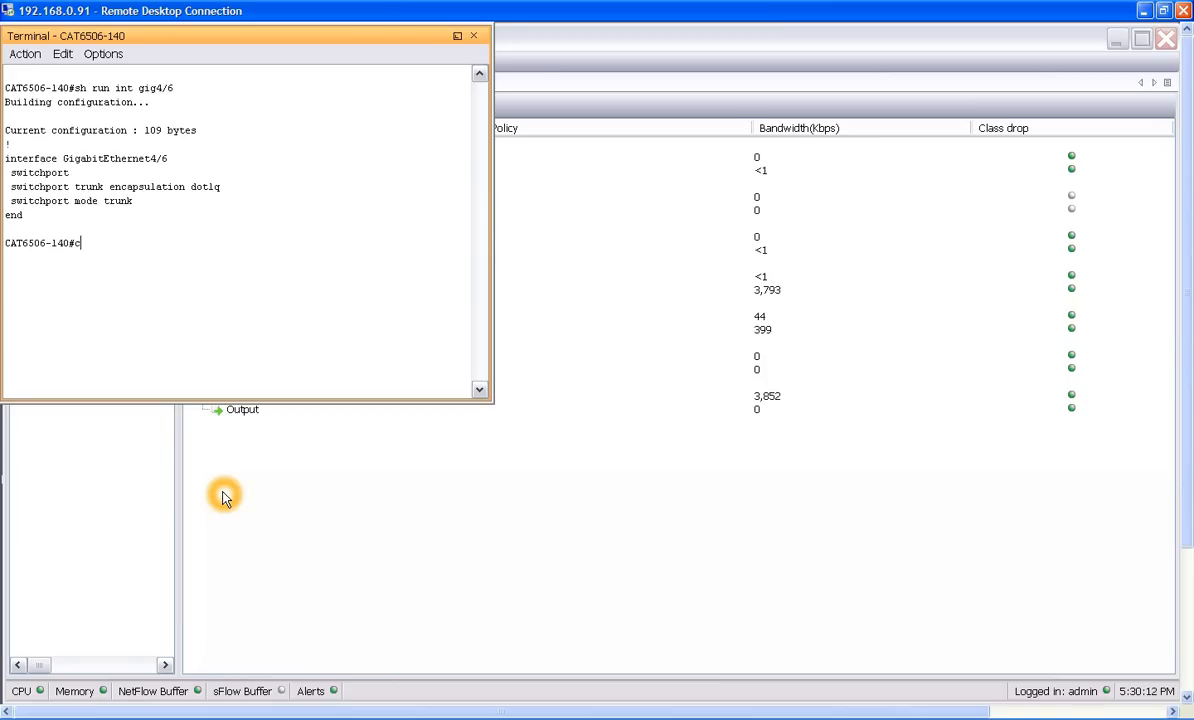
Enter config mode and apply 'mls qos trust dscp' on interface Gig4/6.
text(conf t)
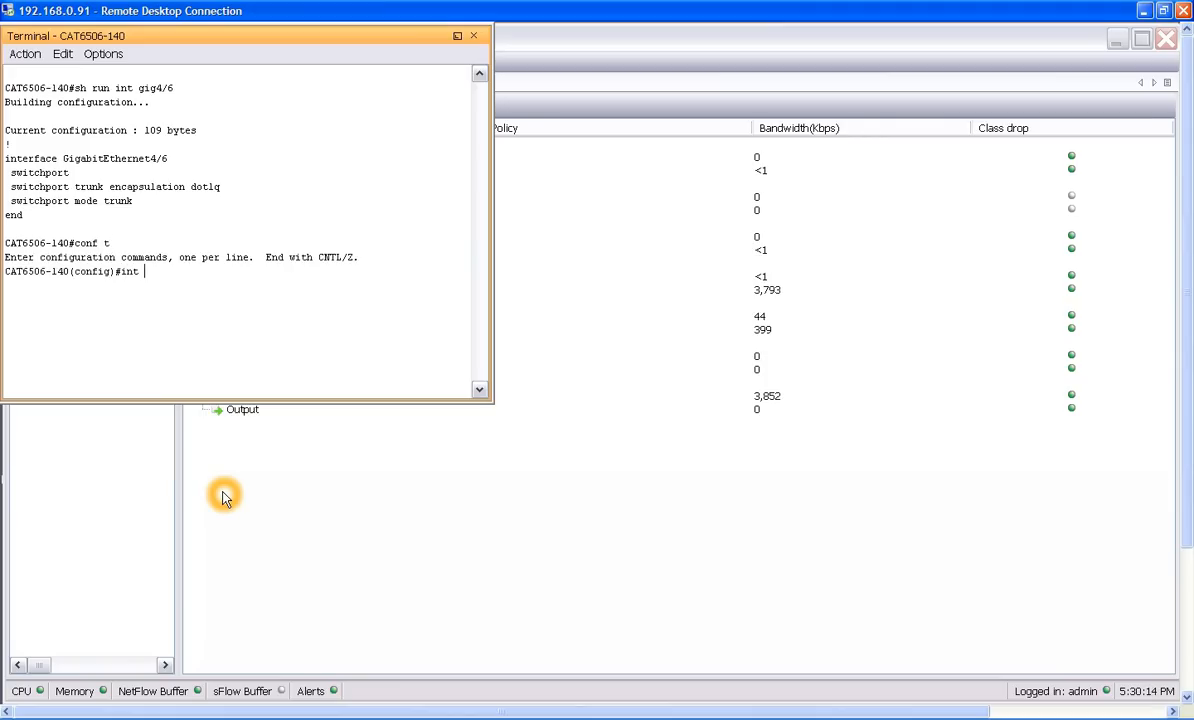
text(gig4/6)
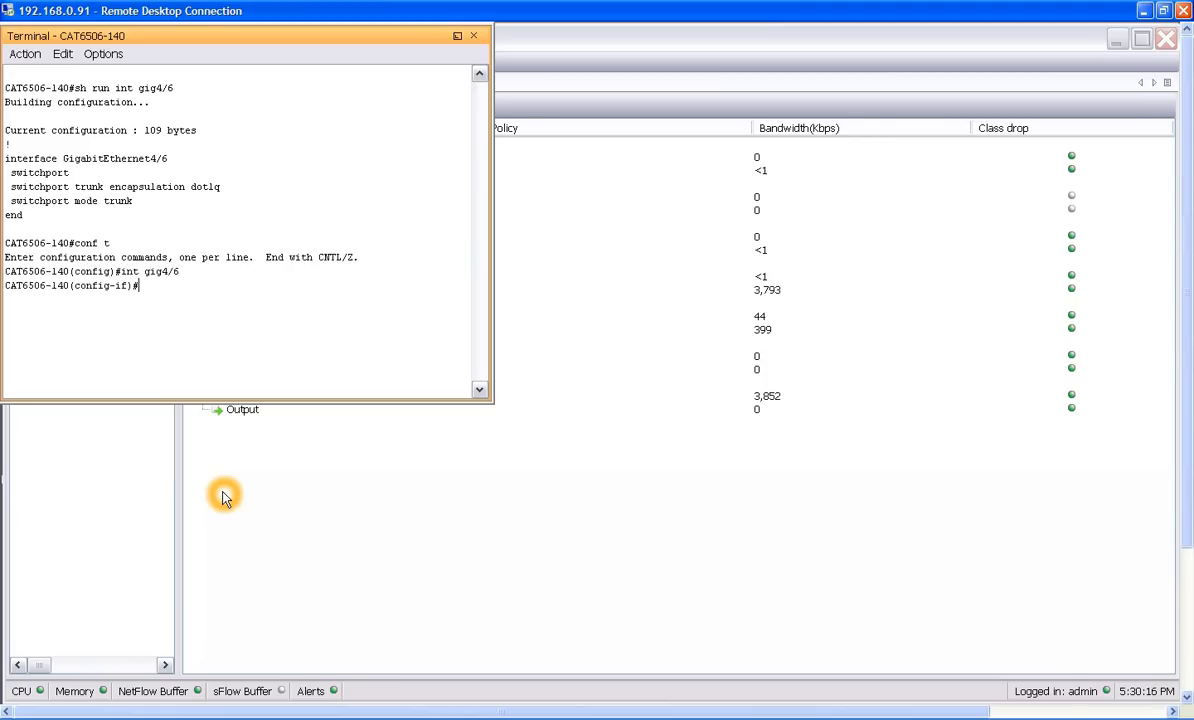
text(mls qos)
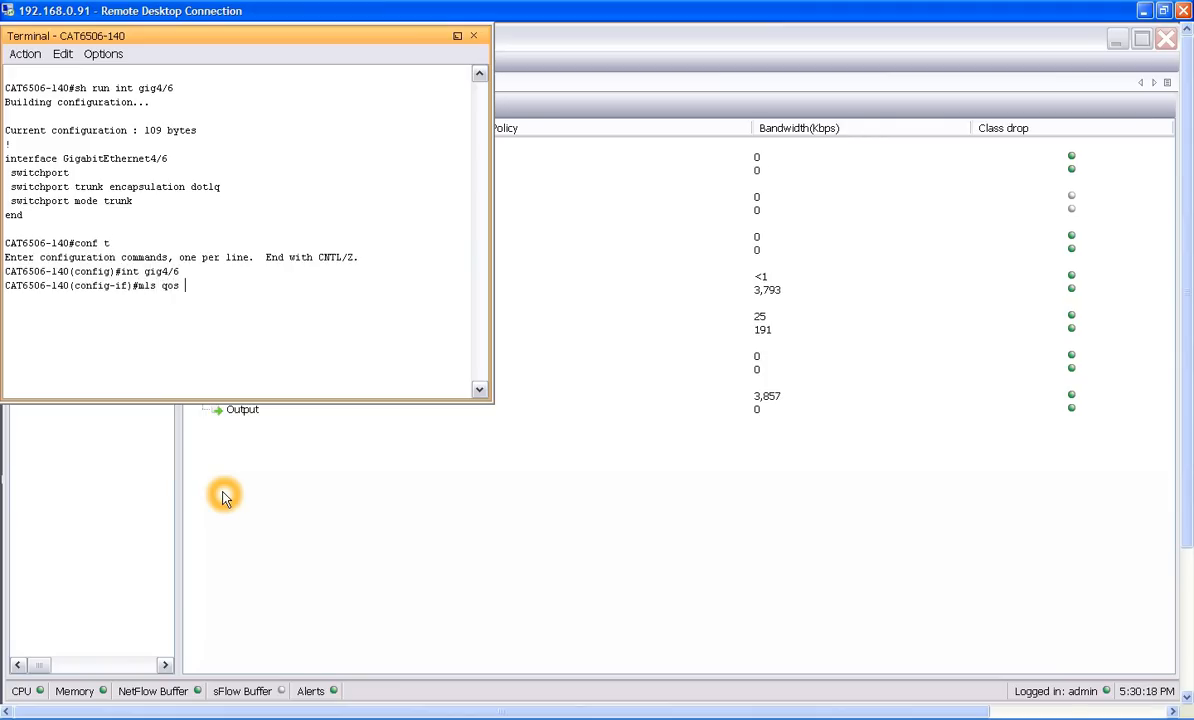
text(trust)
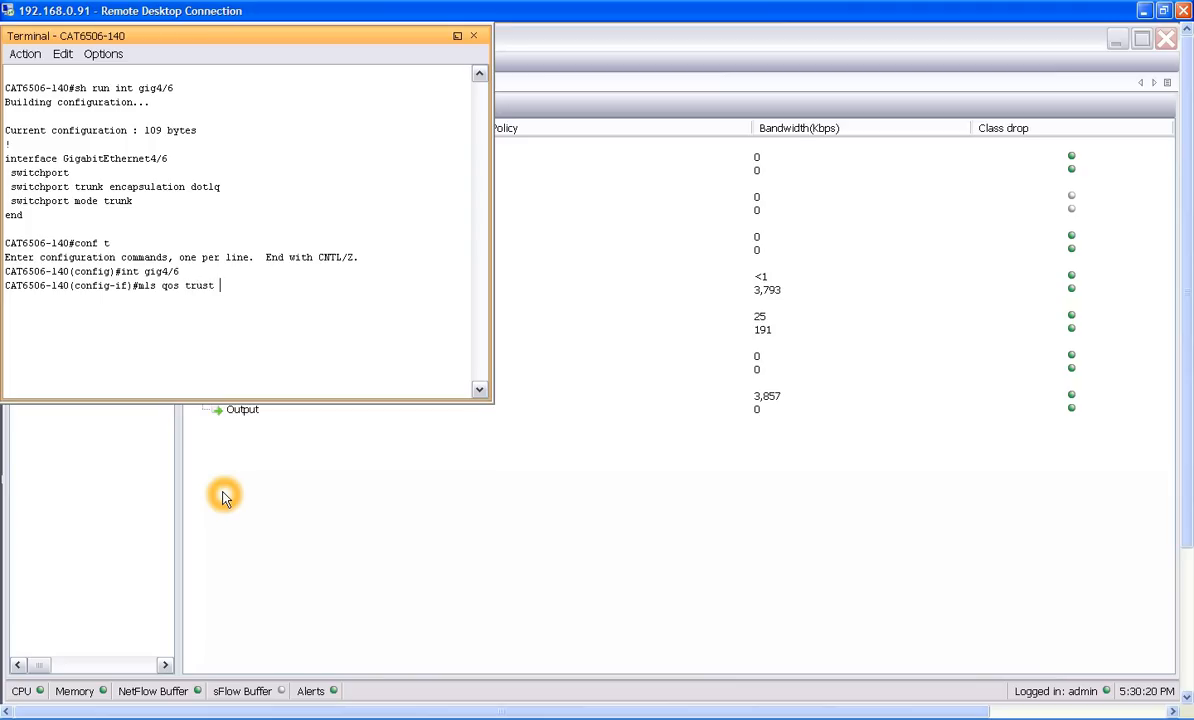
text(dscp)
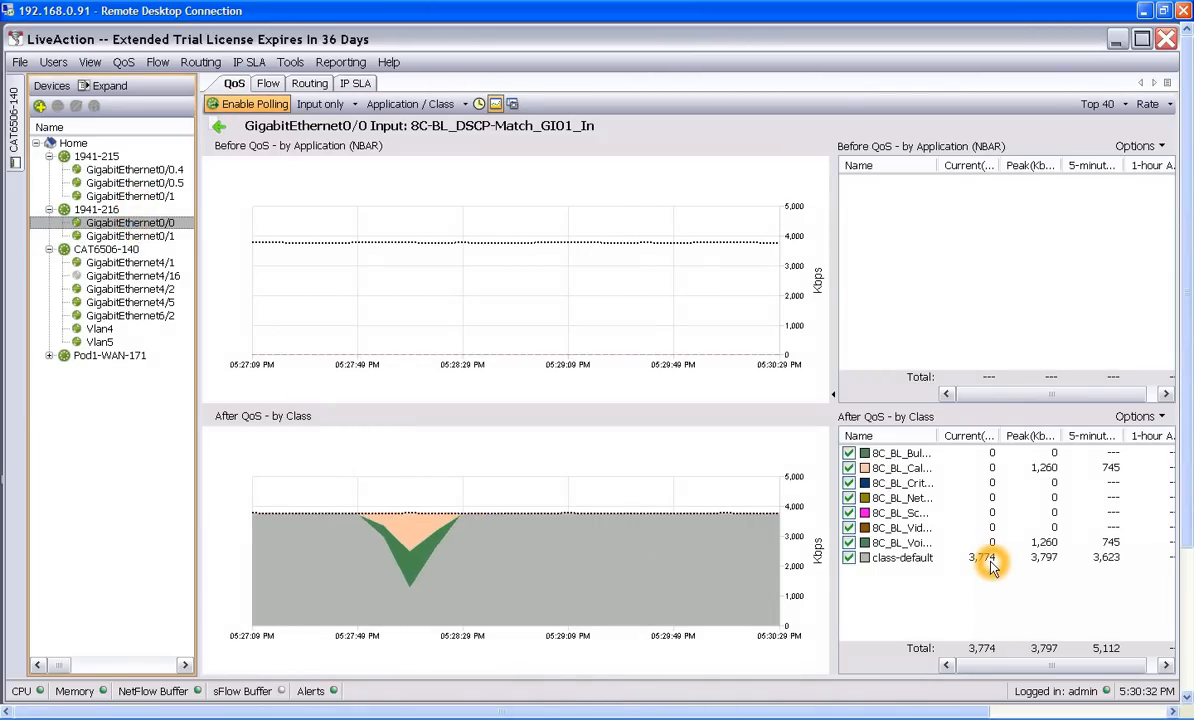
mouse_move(996, 584)
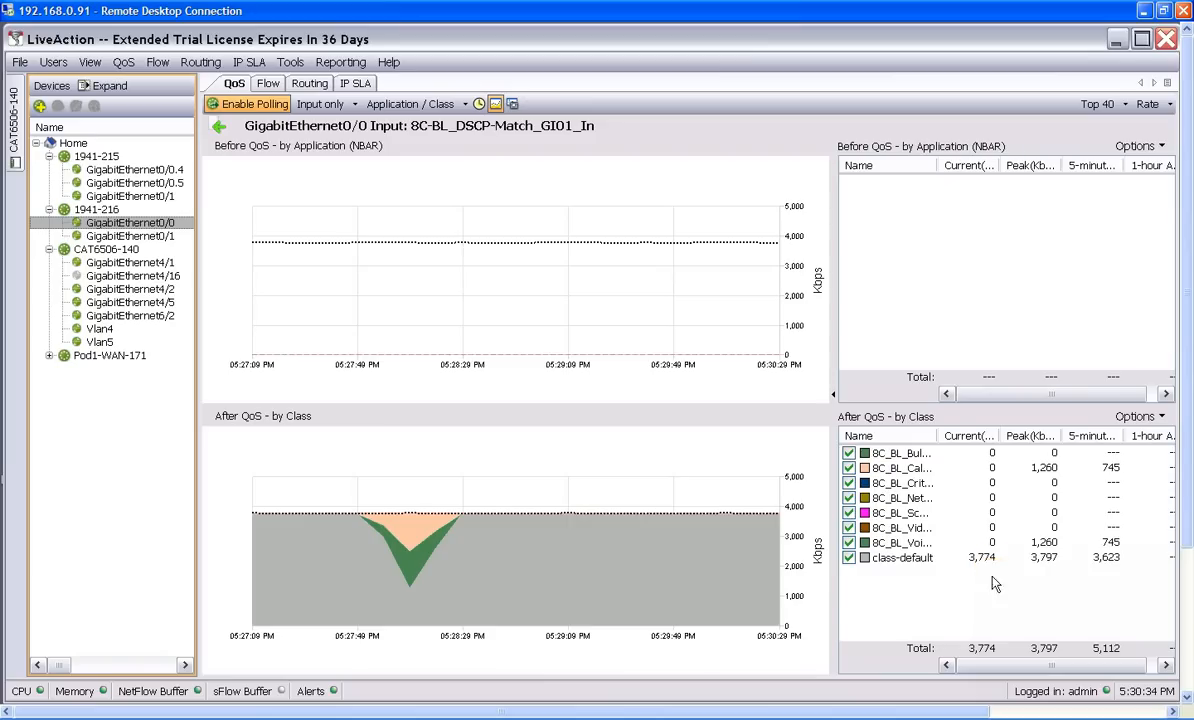